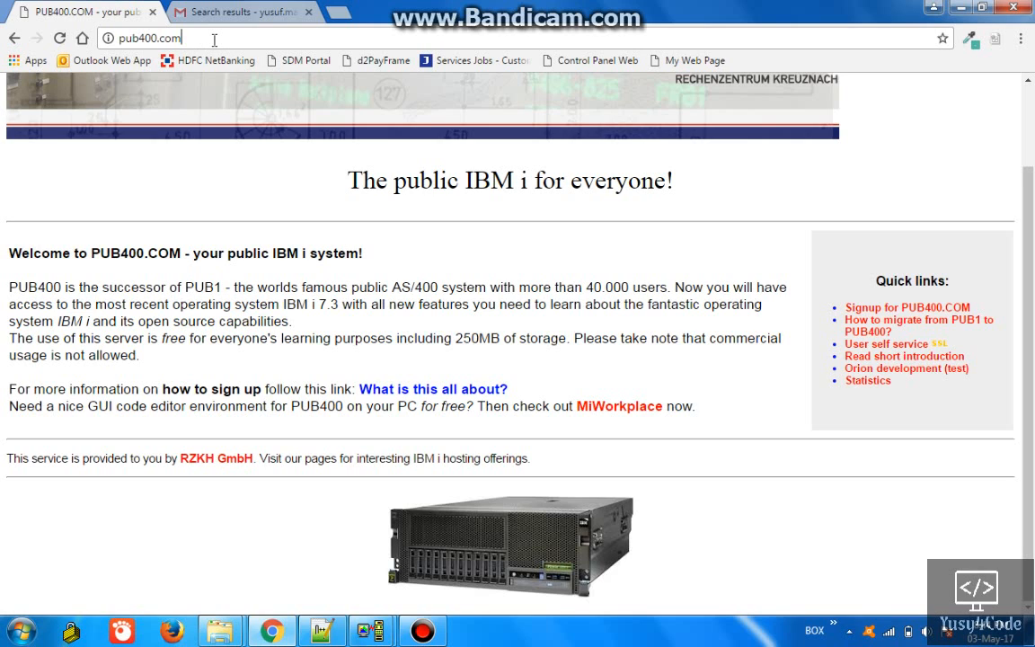
mouse_move(462, 342)
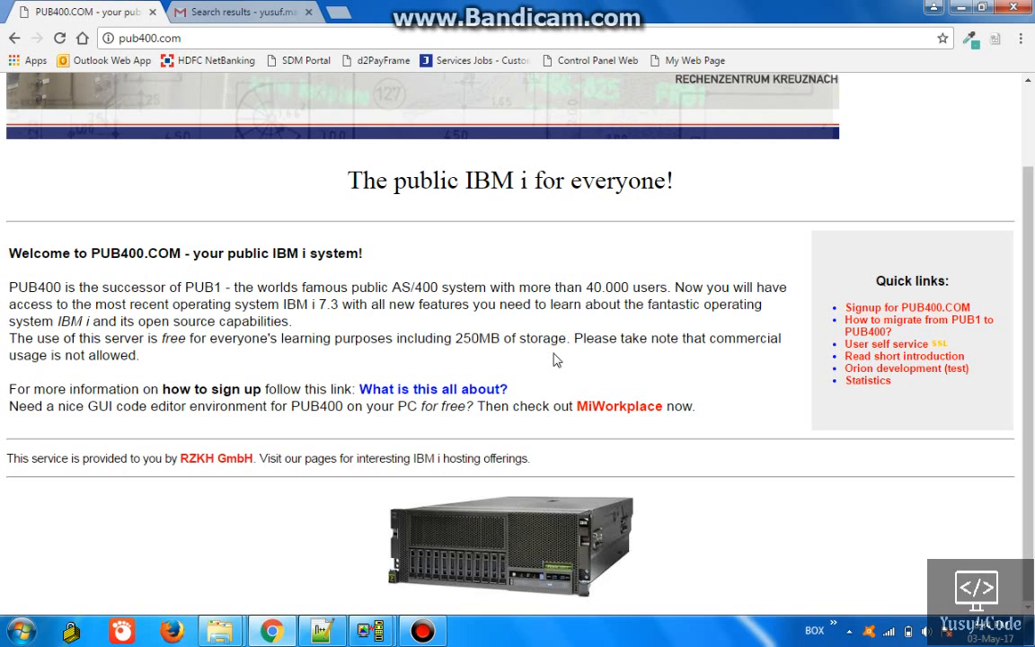
mouse_move(557, 358)
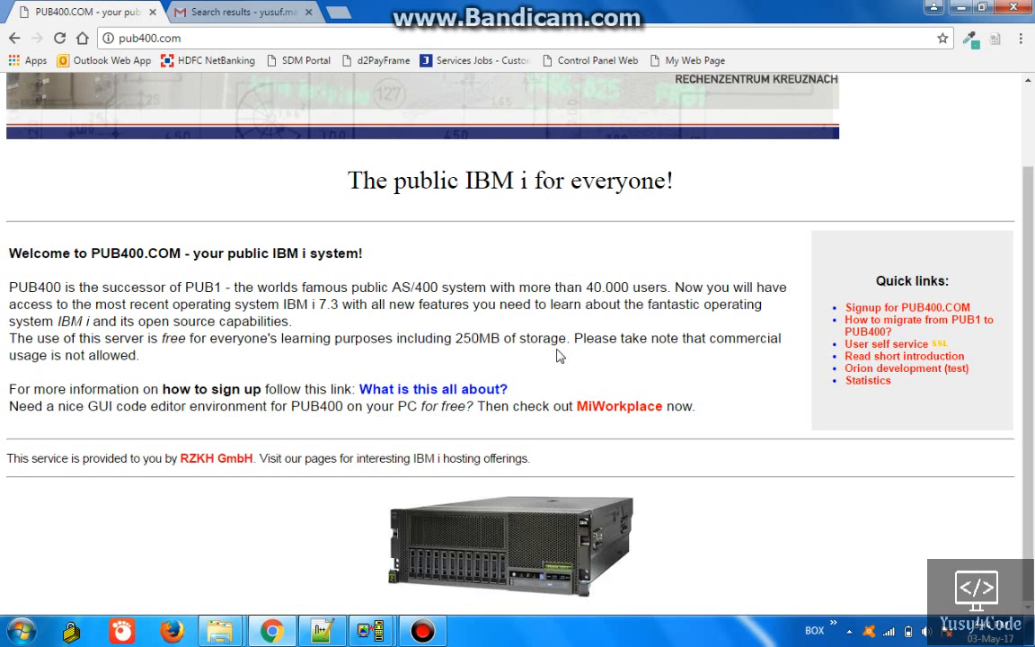
mouse_move(907, 325)
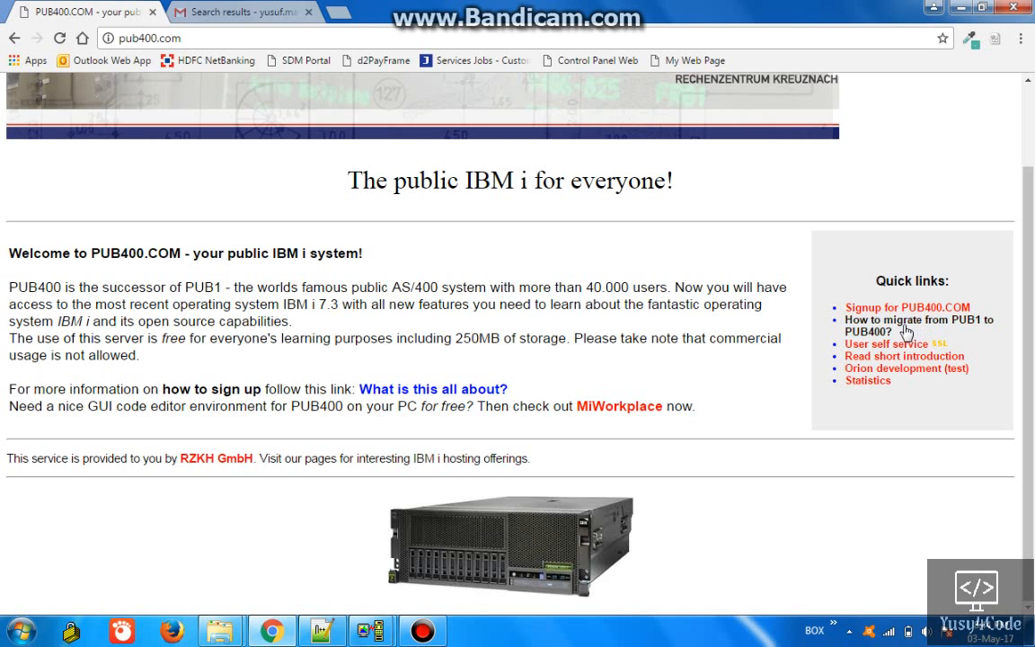
Follow the 'Signup for PUB400.COM' quick link to reach the Sign me up page
click(908, 308)
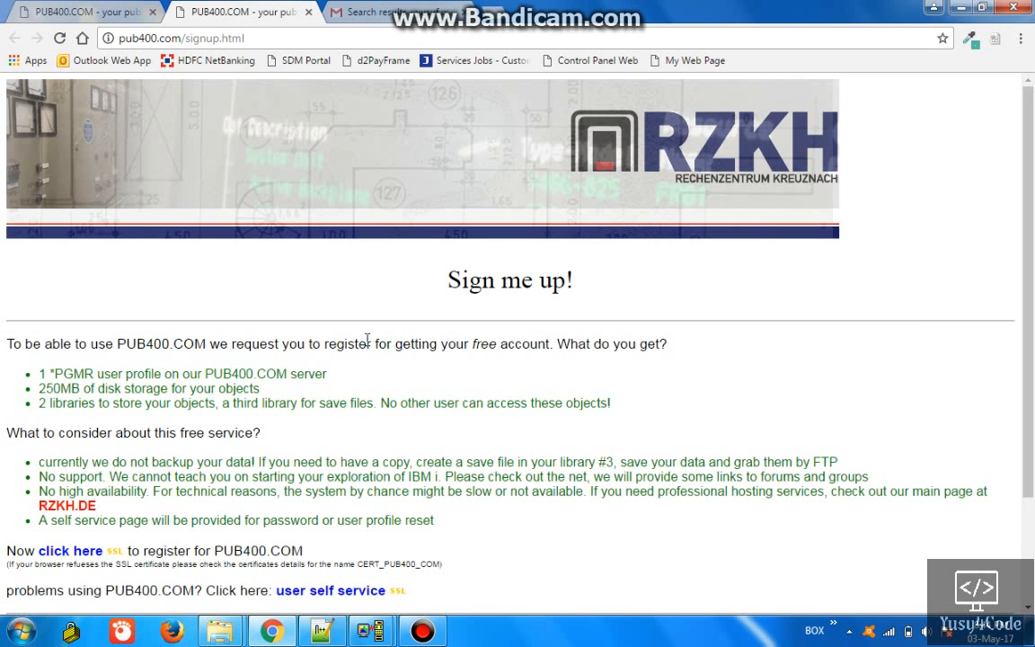
Follow the 'click here' registration link and continue past Chrome's privacy warning via Advanced
scroll(down, 3)
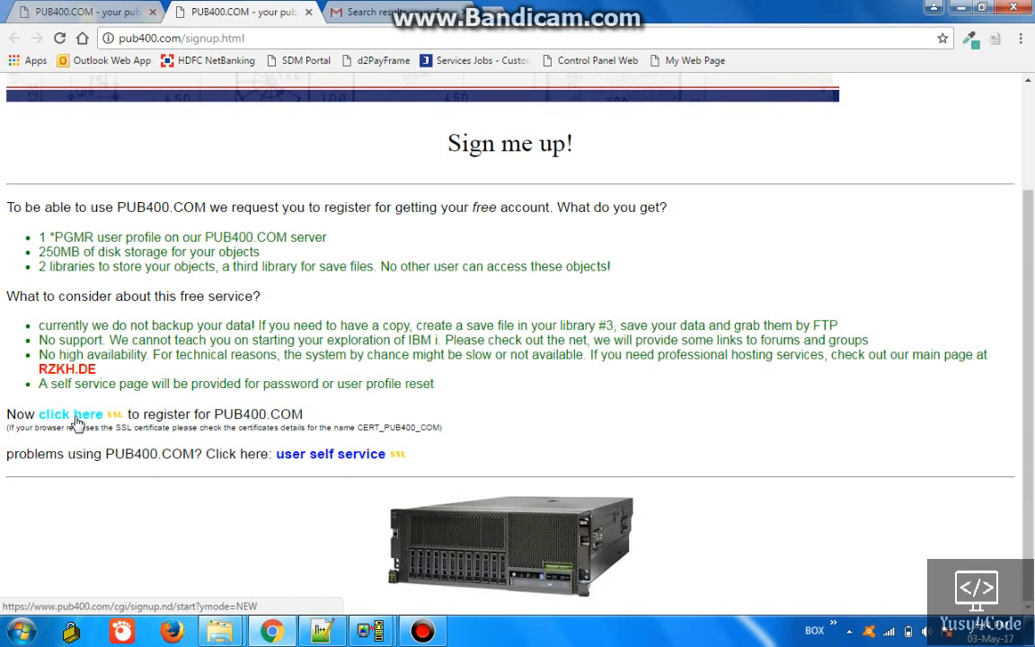
click(70, 413)
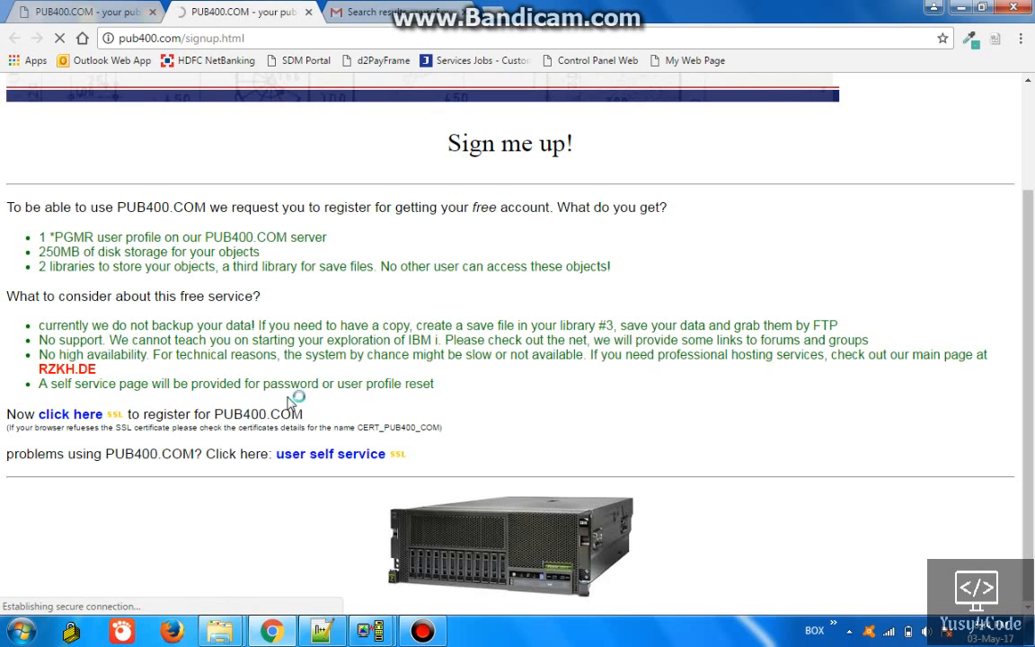
click(70, 413)
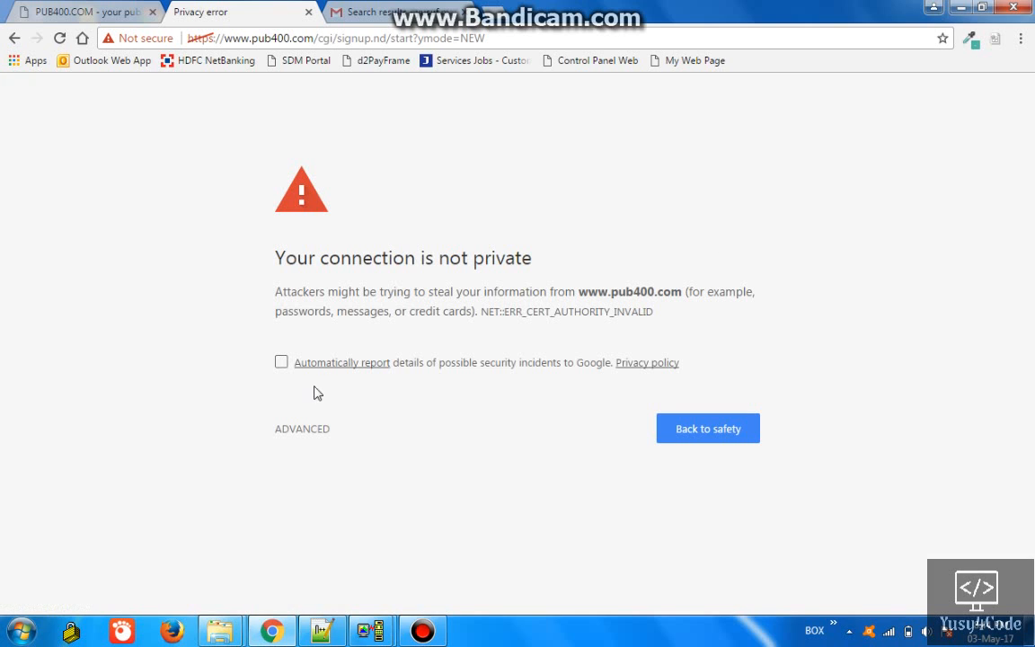
click(338, 38)
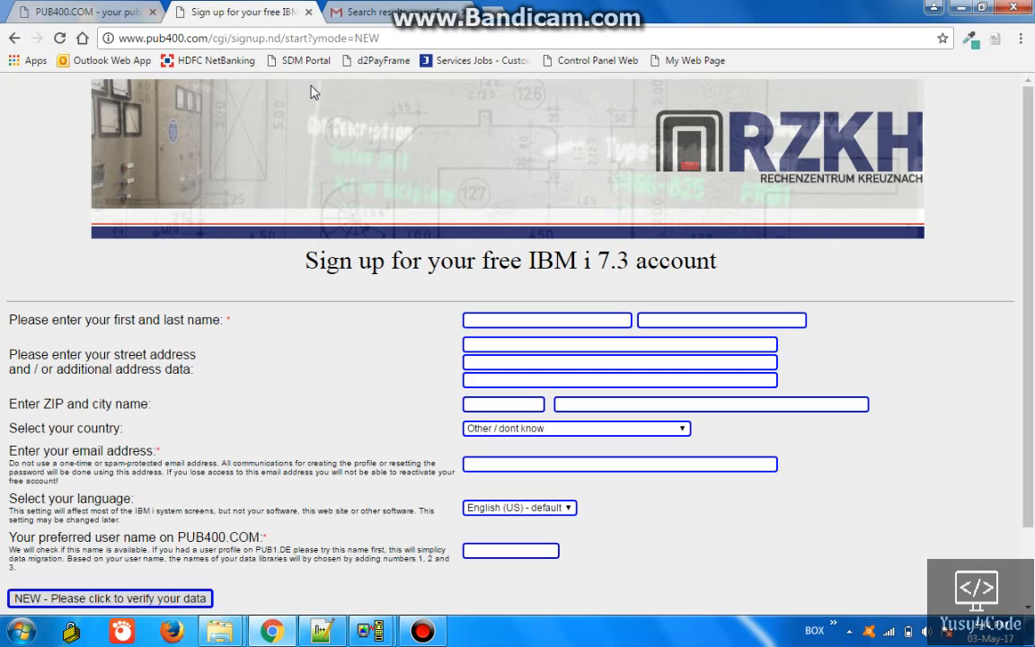
Review the sign-up form's name fields and verify button, then move to the Gmail welcome email
click(547, 320)
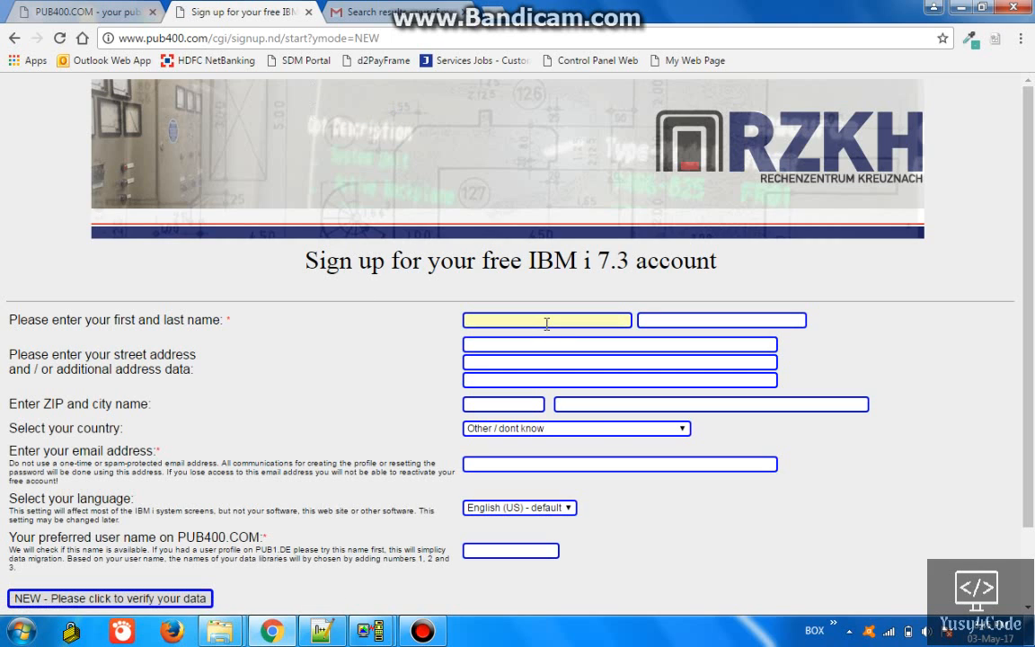
click(618, 379)
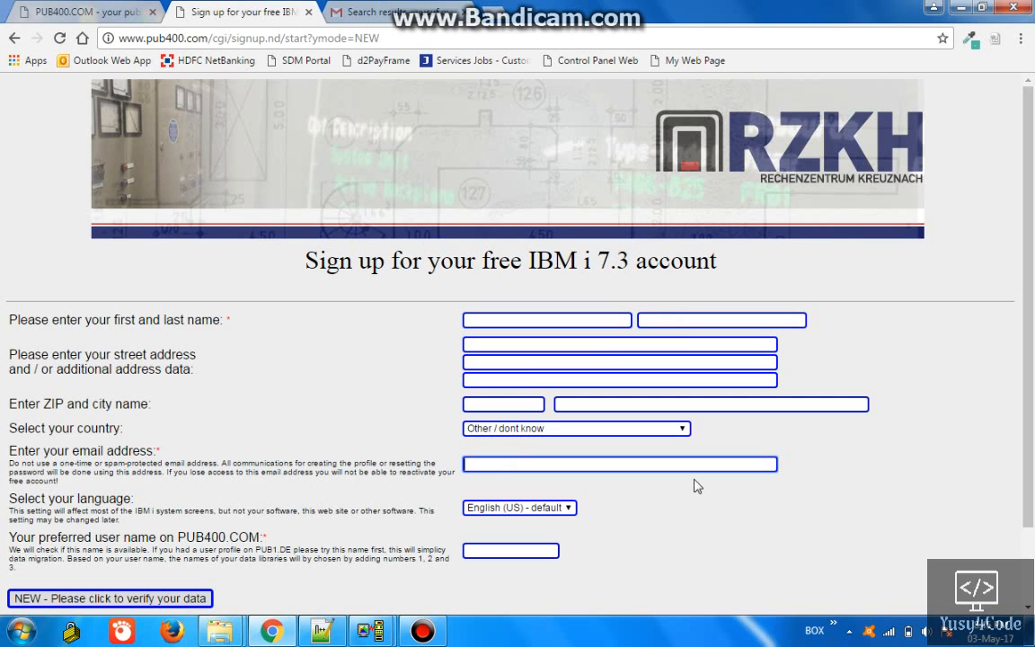
scroll(down, 3)
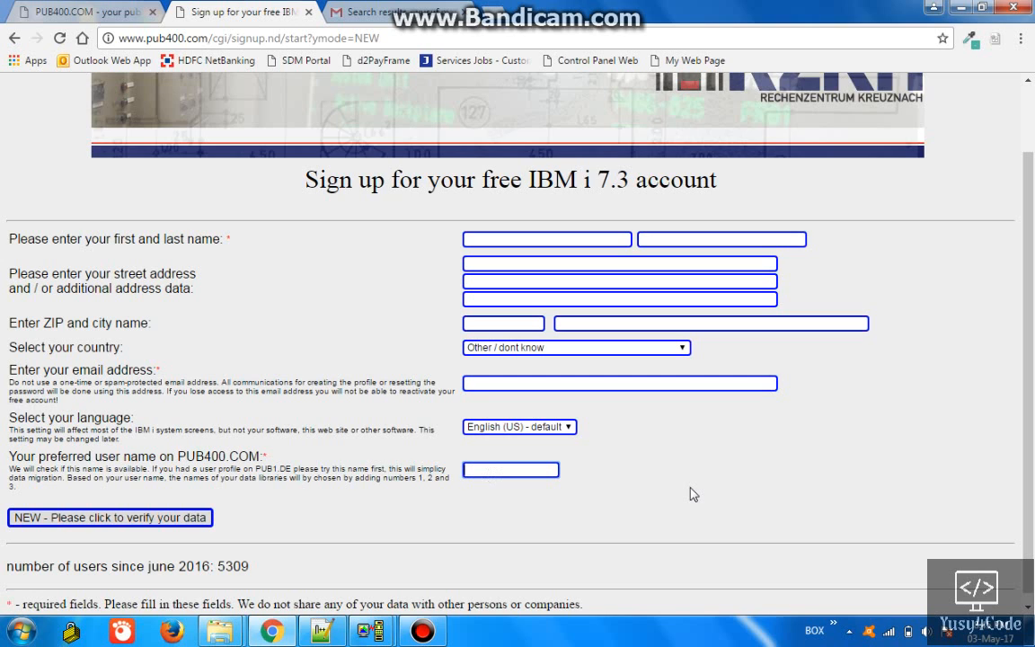
mouse_move(110, 518)
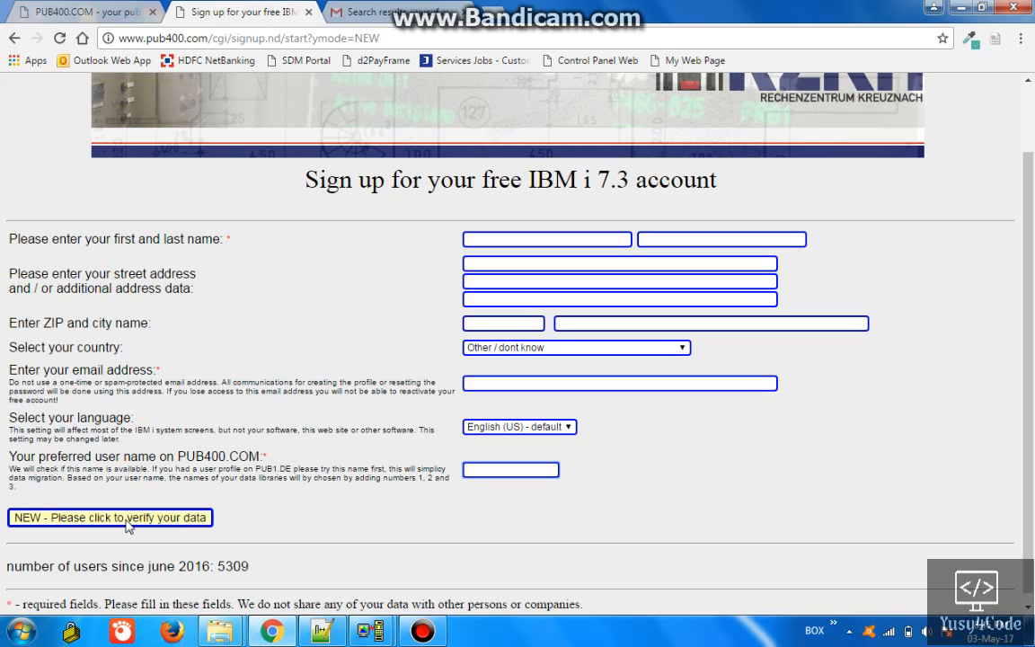
mouse_move(575, 548)
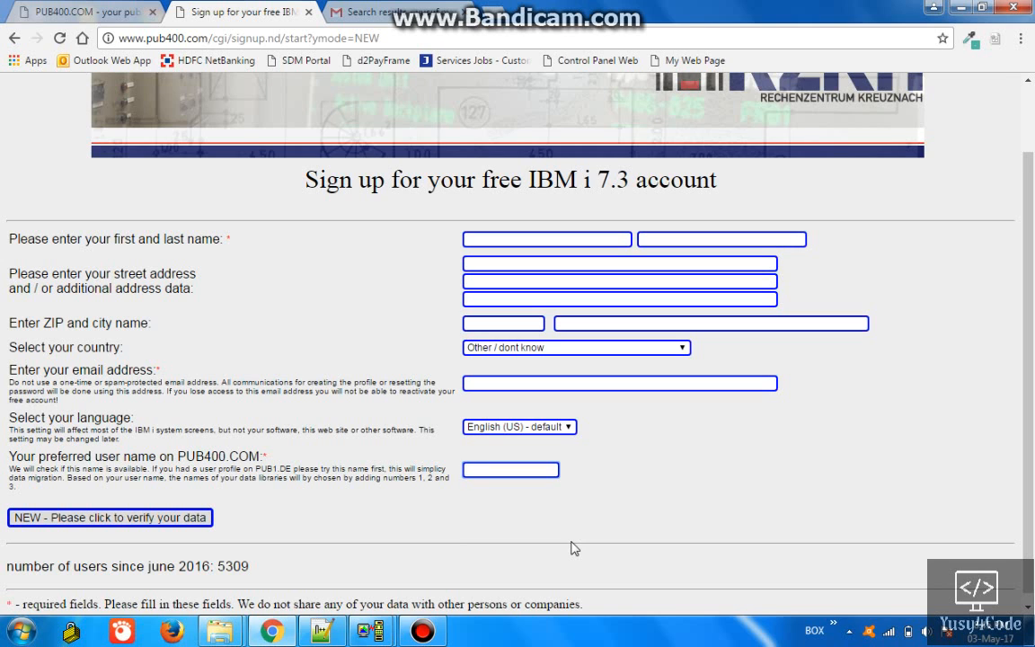
click(369, 11)
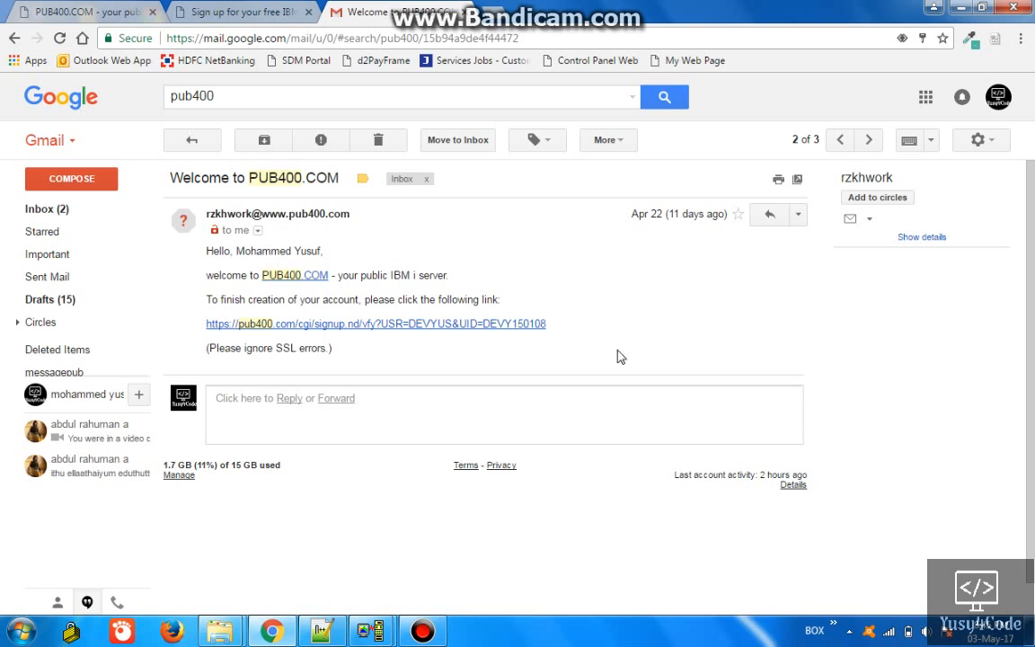
mouse_move(266, 297)
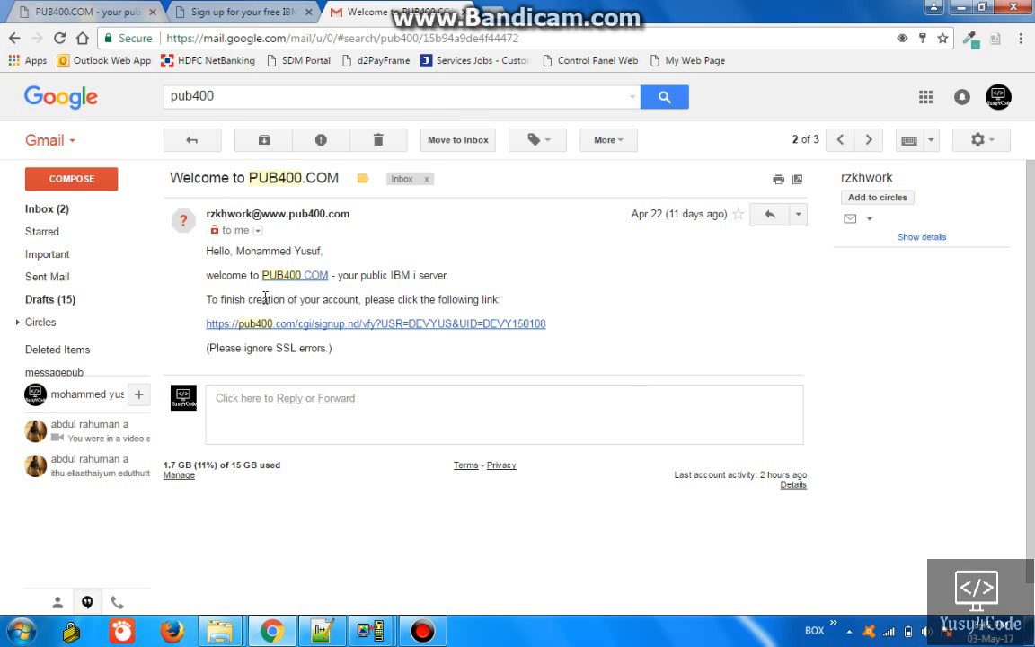
mouse_move(363, 334)
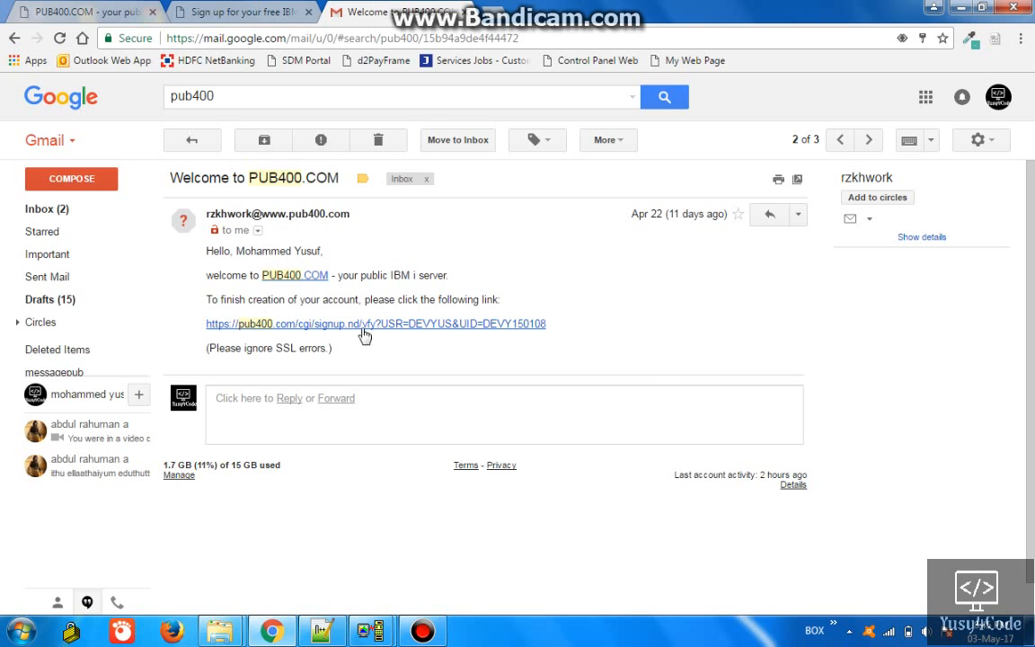
mouse_move(590, 308)
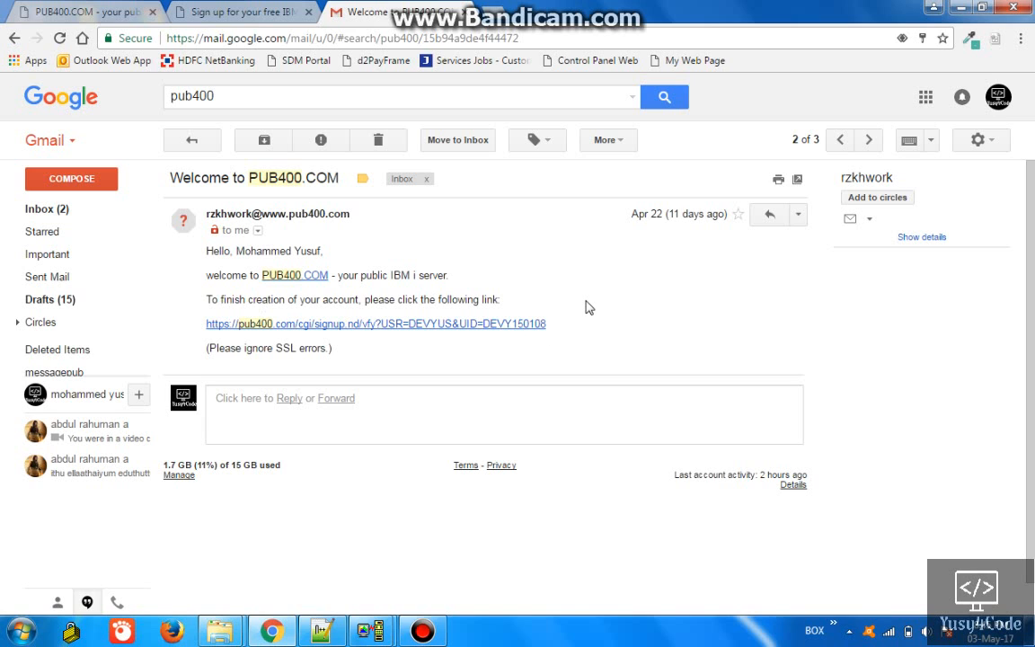
mouse_move(241, 155)
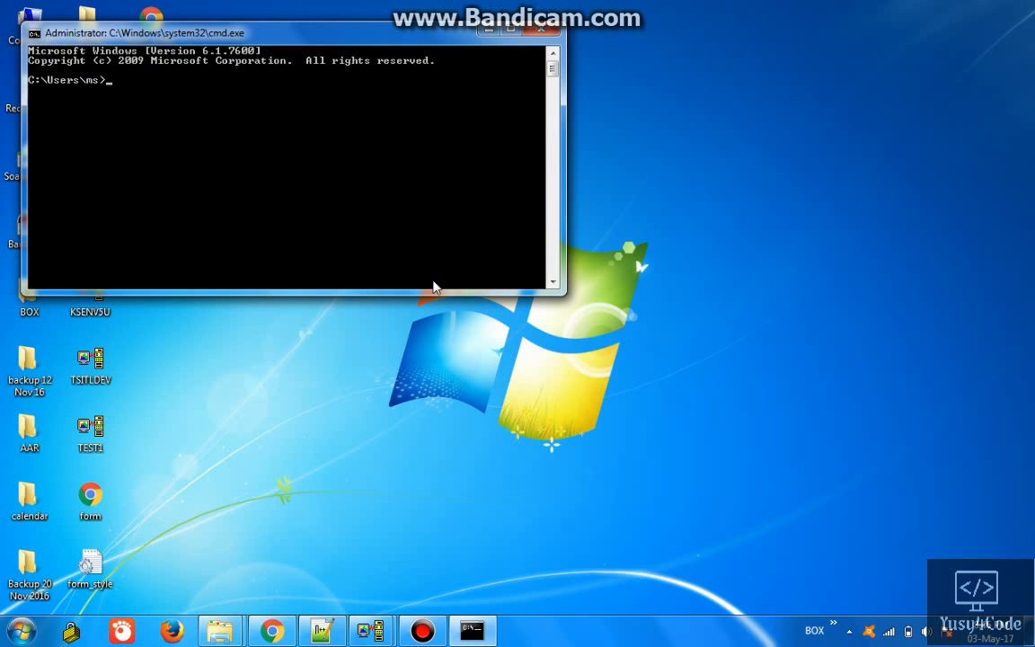
Run 'telnet pub400.com' to connect to the PUB400 sign-on screen
text(telnet pub)
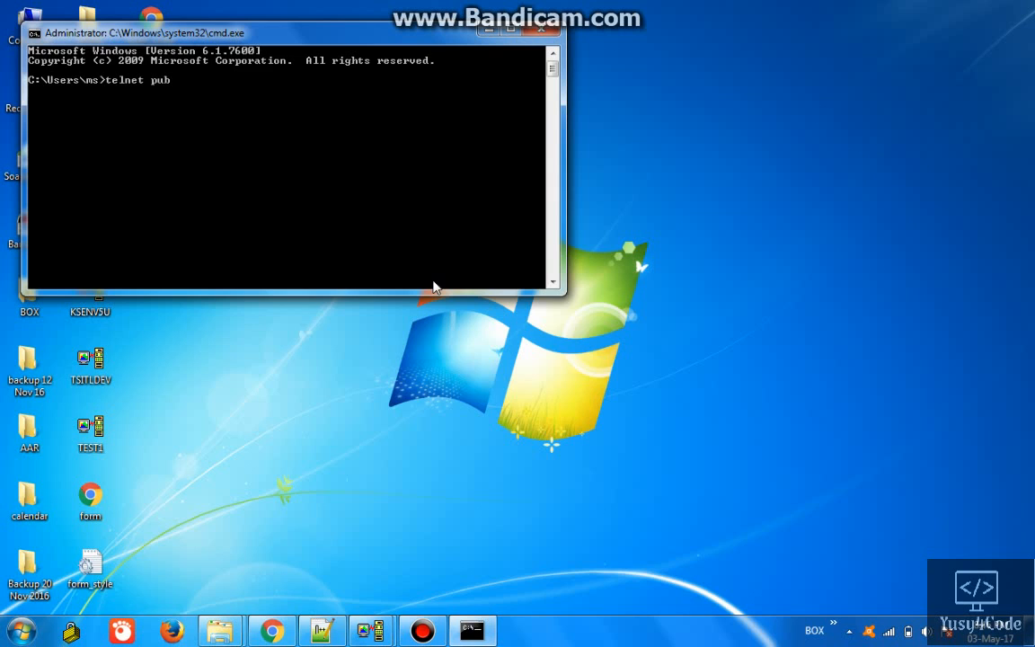
text(400.com)
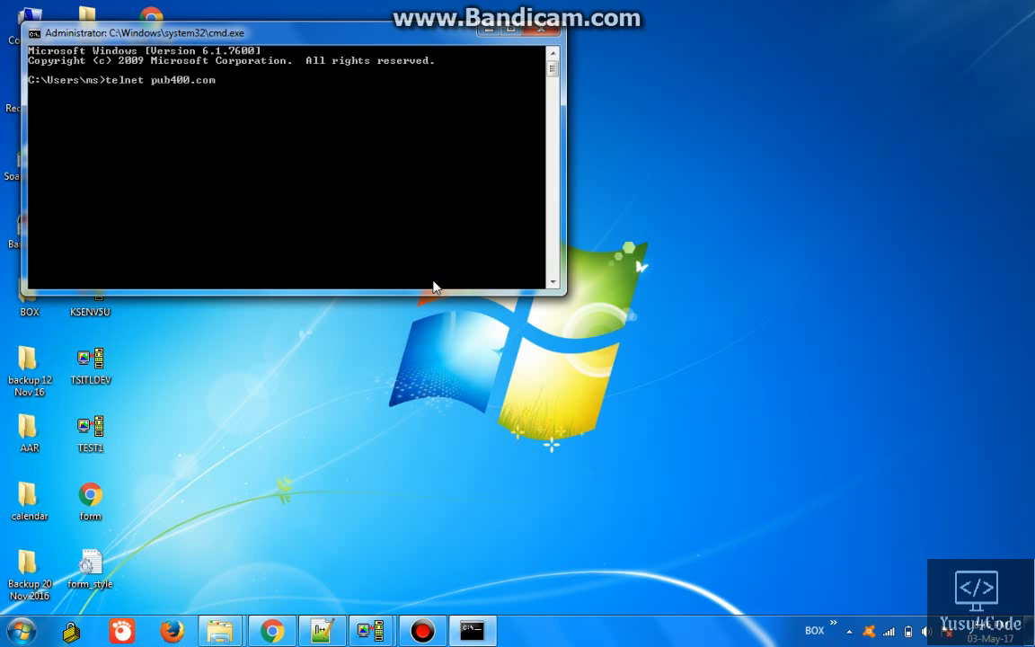
key(enter)
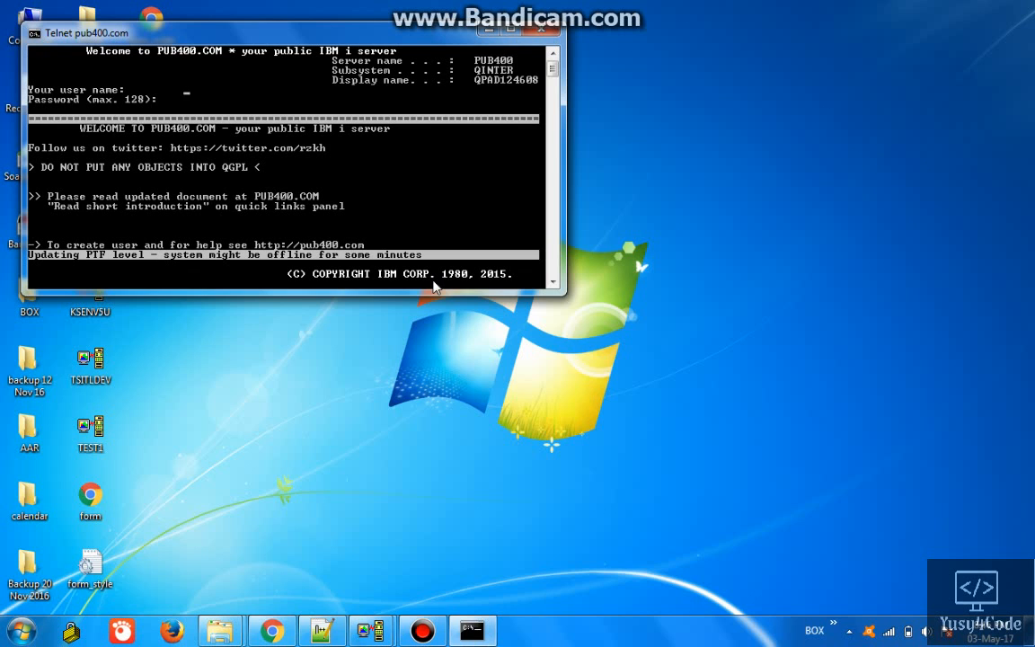
Sign in as DEV and call the command entry screen from the IBM i Main Menu
text(DEV)
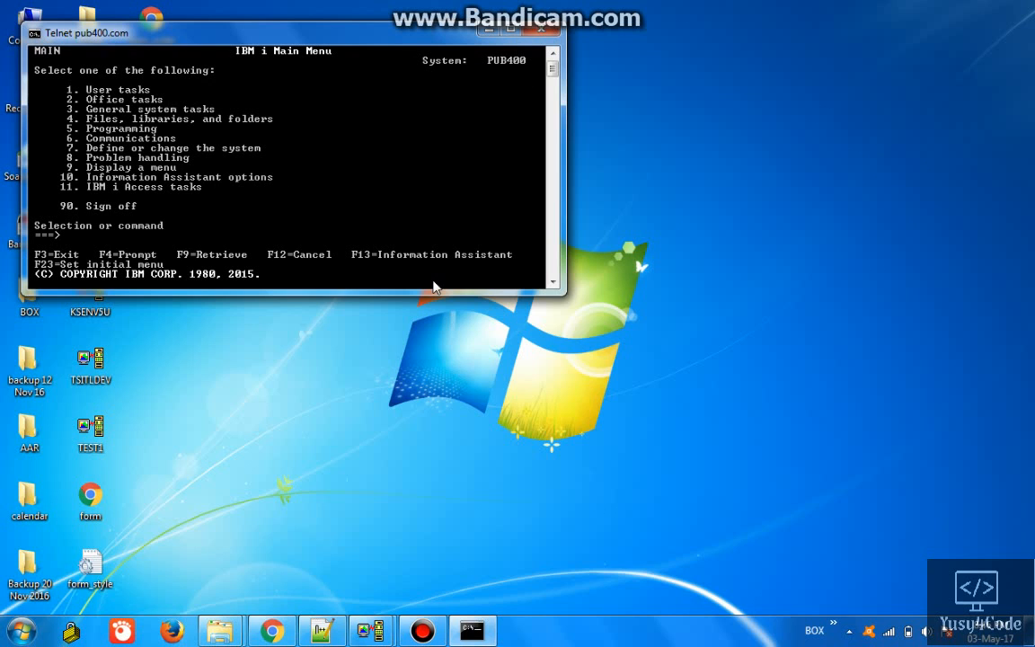
text(c)
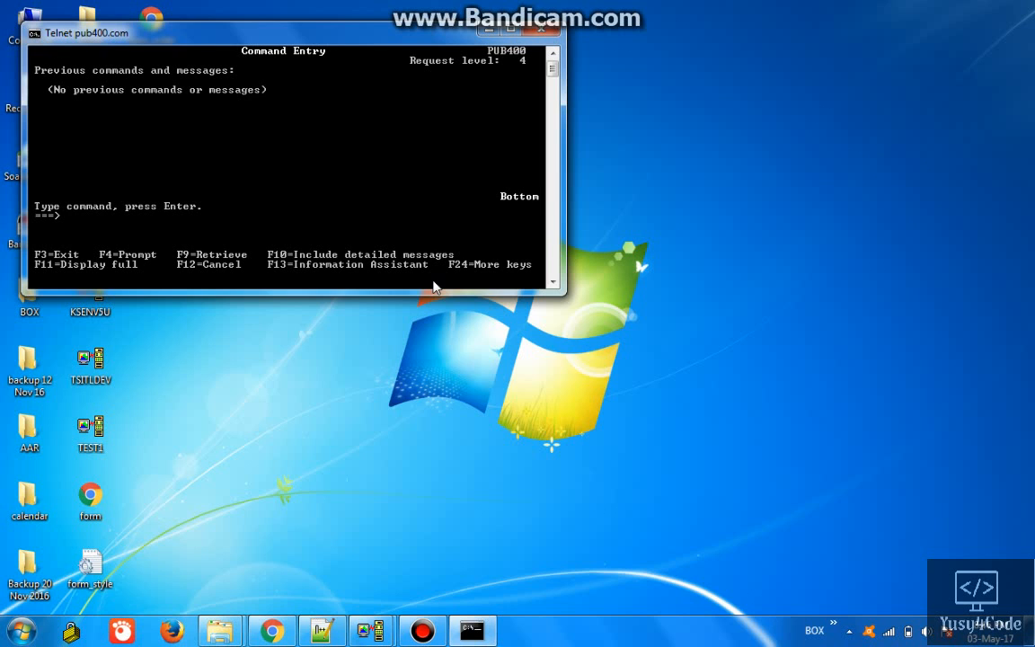
mouse_move(457, 250)
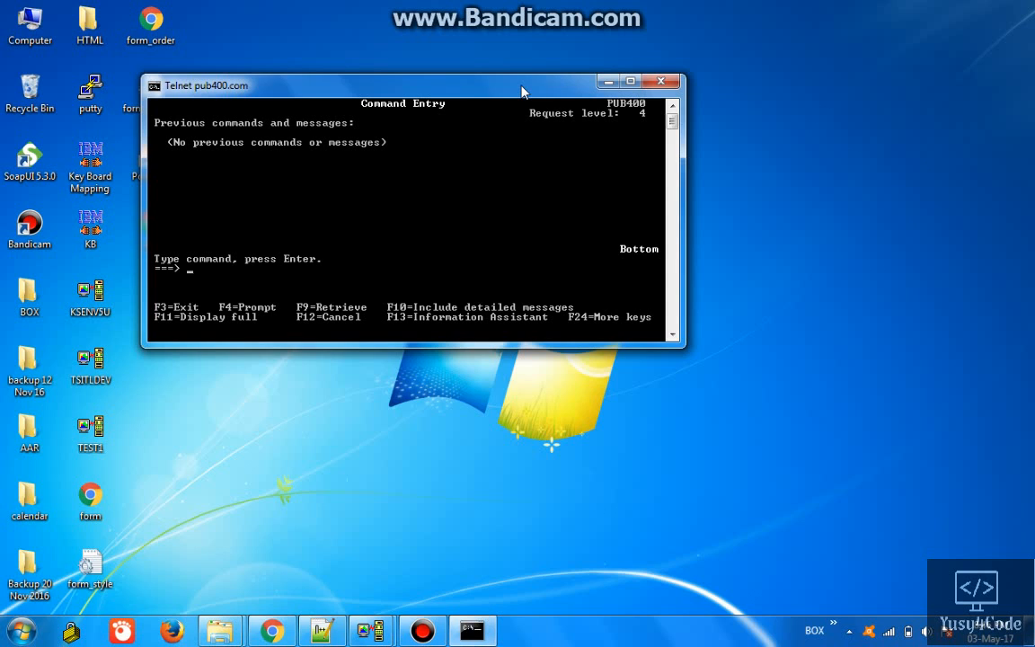
click(90, 431)
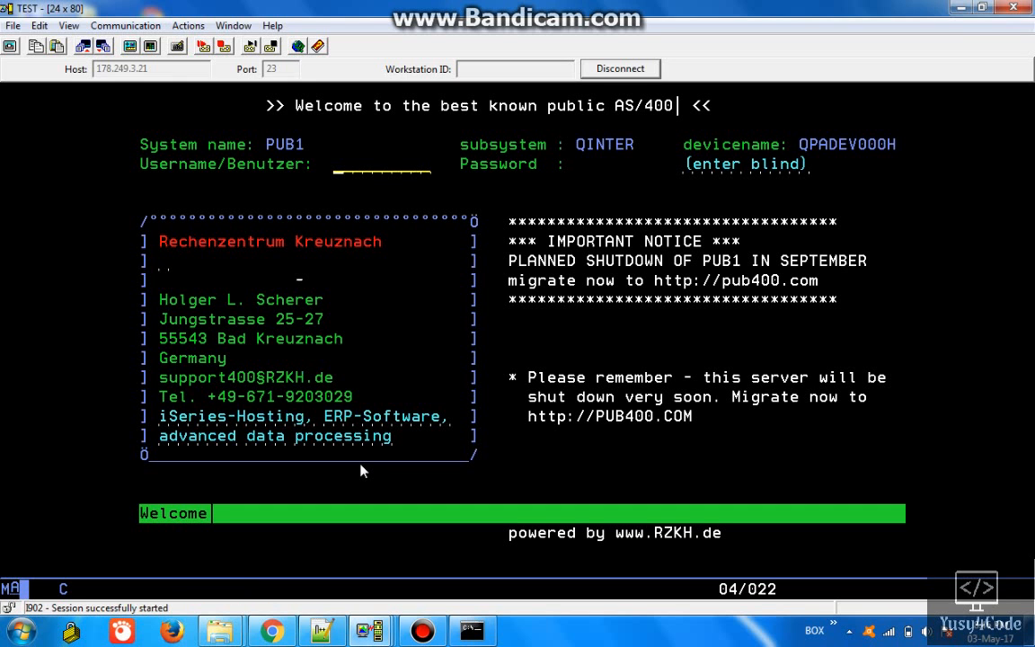
Enter the user name DEVYUS on the public AS/400 sign-on screen
text(DEVYUS)
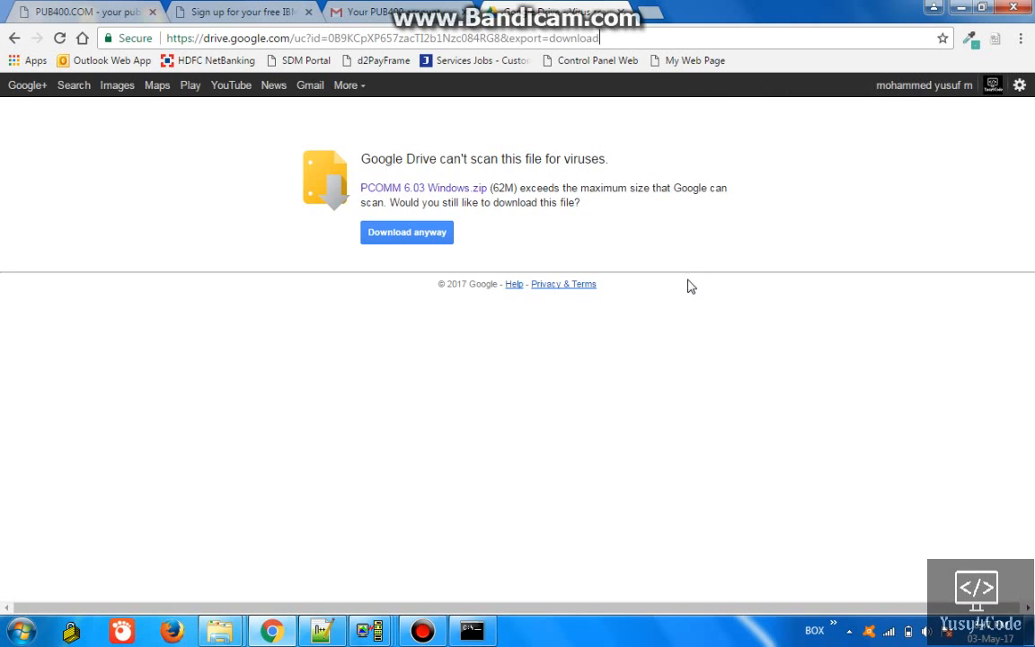
mouse_move(619, 185)
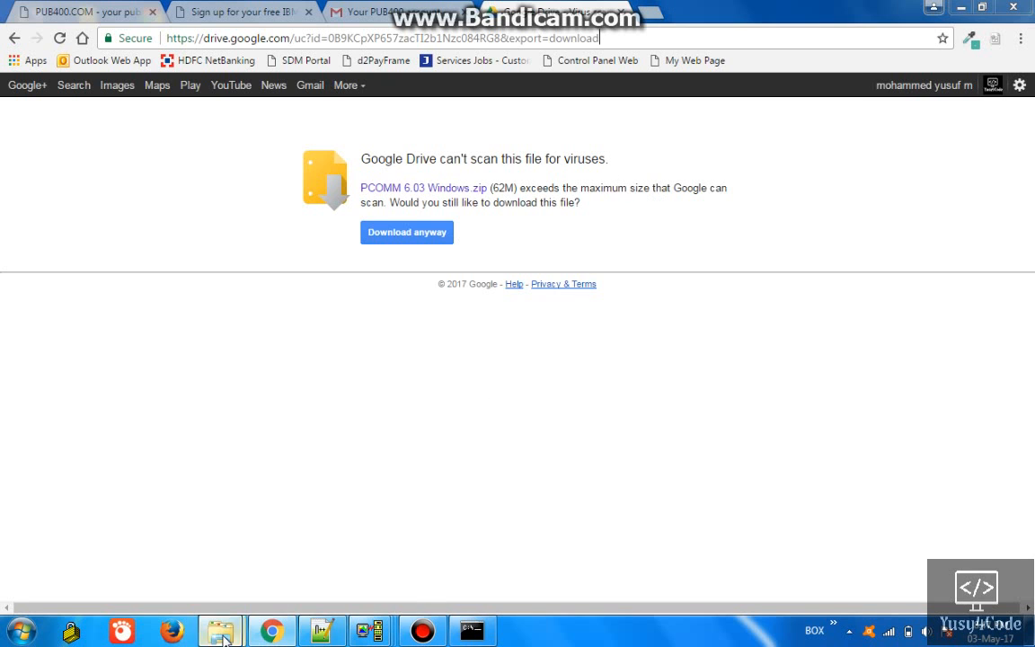
Open PCOMM 6.03 Windows.zip in WinRAR and select IBM Personal Communications Trial.msi in the combo folder
click(219, 629)
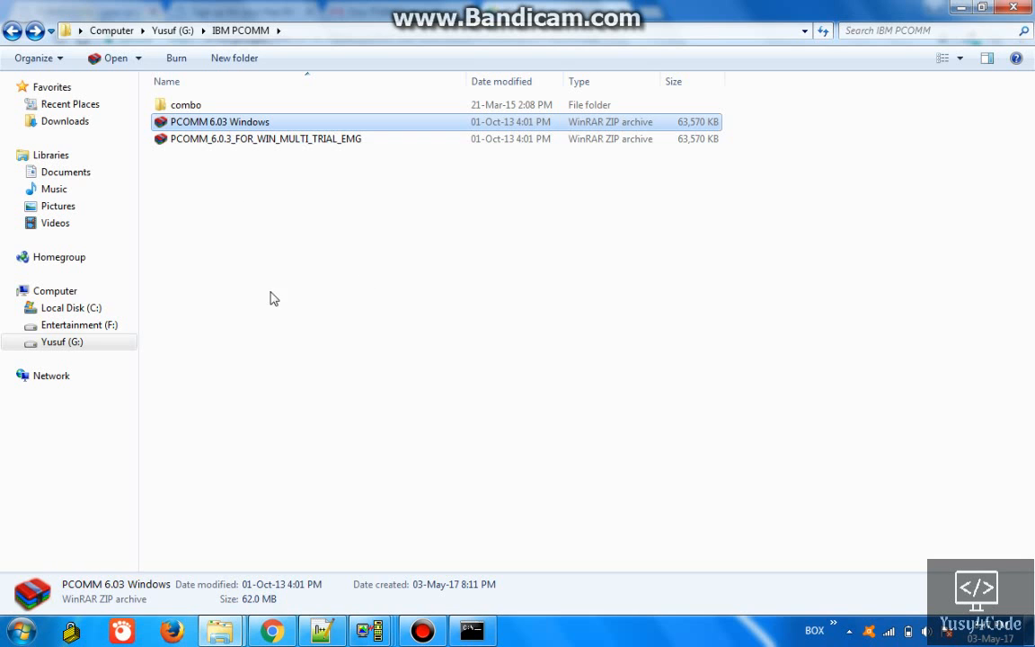
double_click(220, 122)
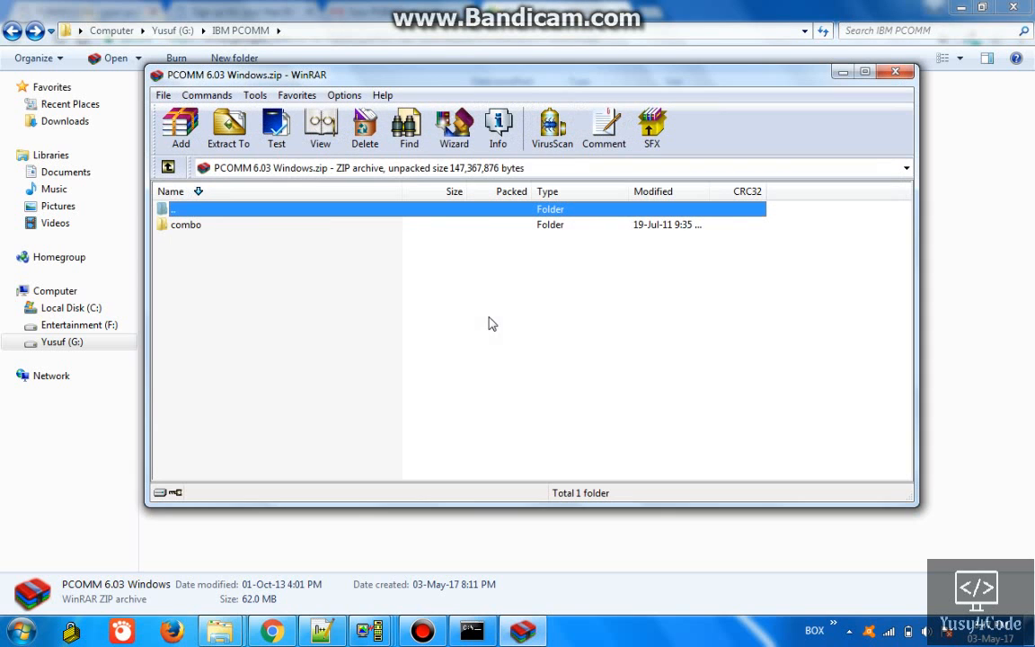
double_click(187, 223)
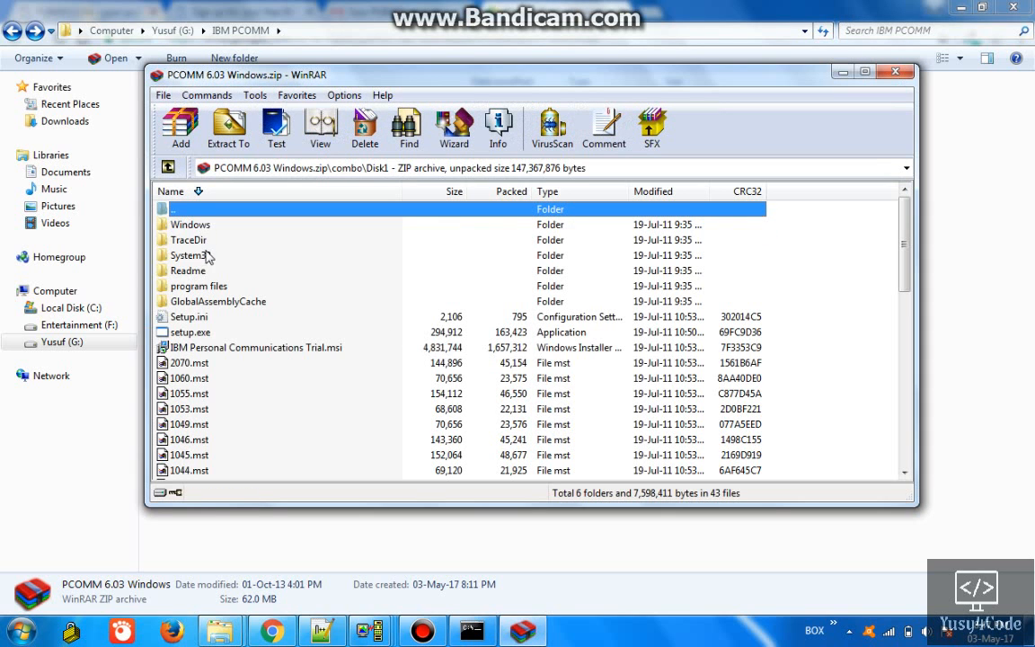
click(255, 349)
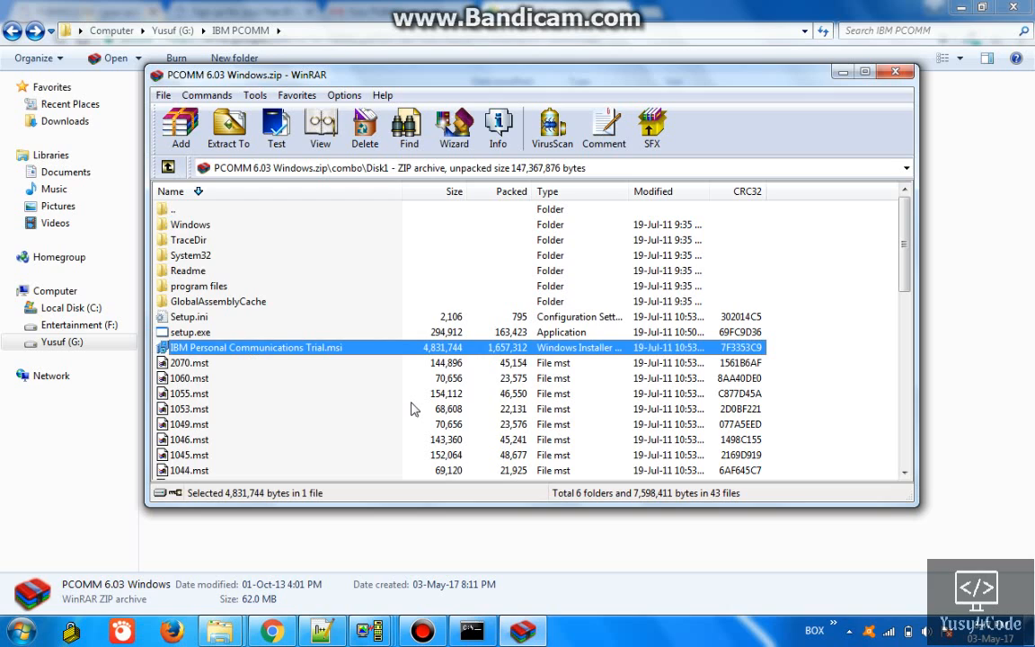